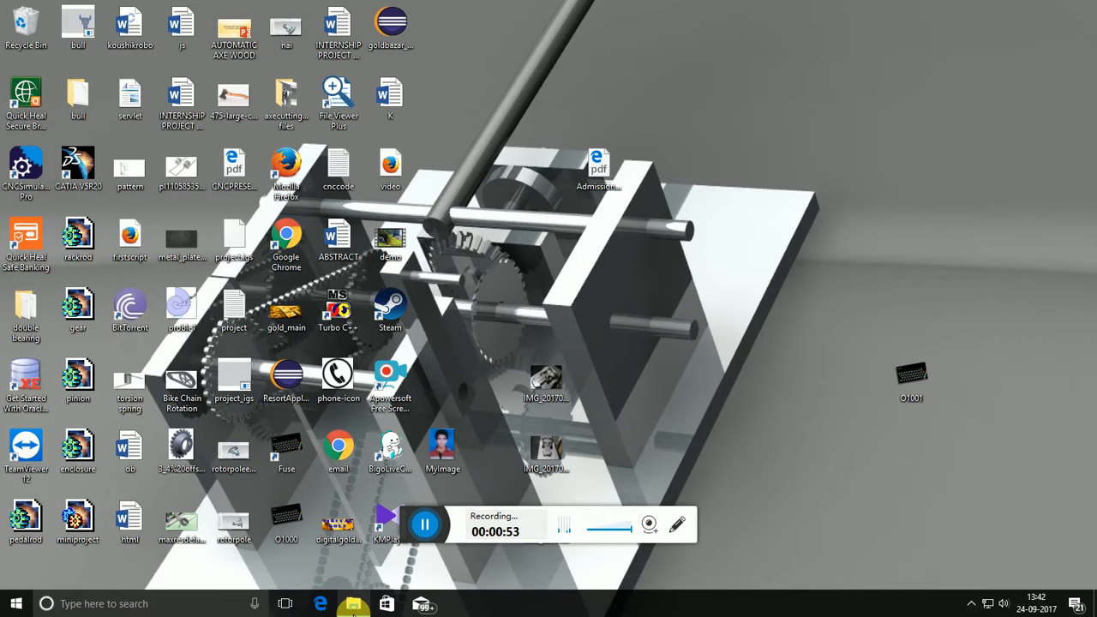
# Launch Microsoft Edge from the taskbar so its start page appears.
pyautogui.click(353, 603)
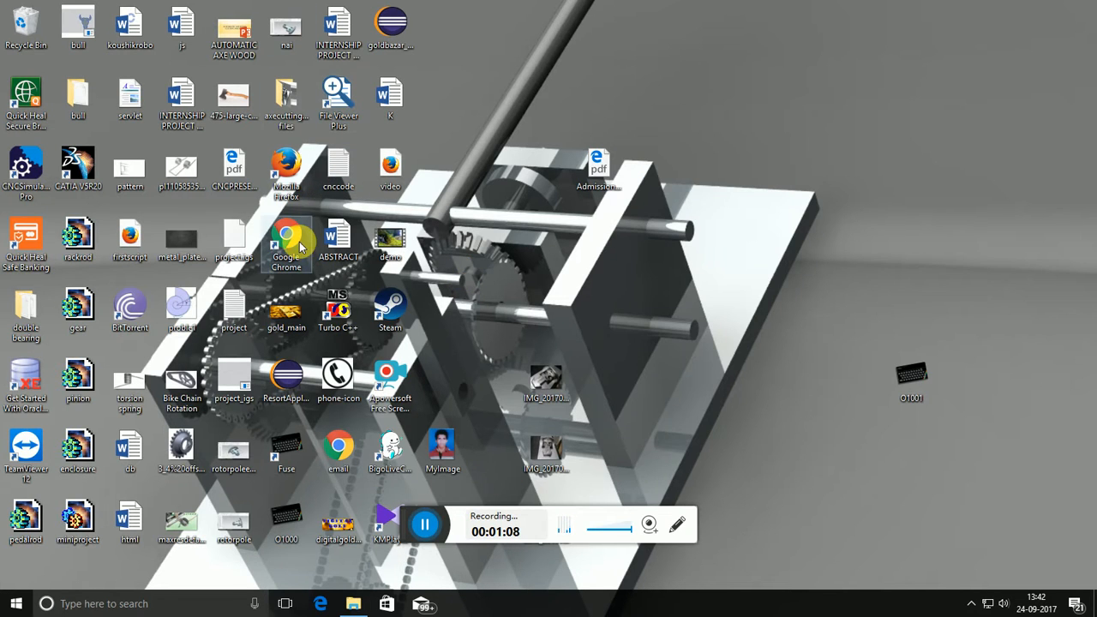
pyautogui.moveTo(287, 450)
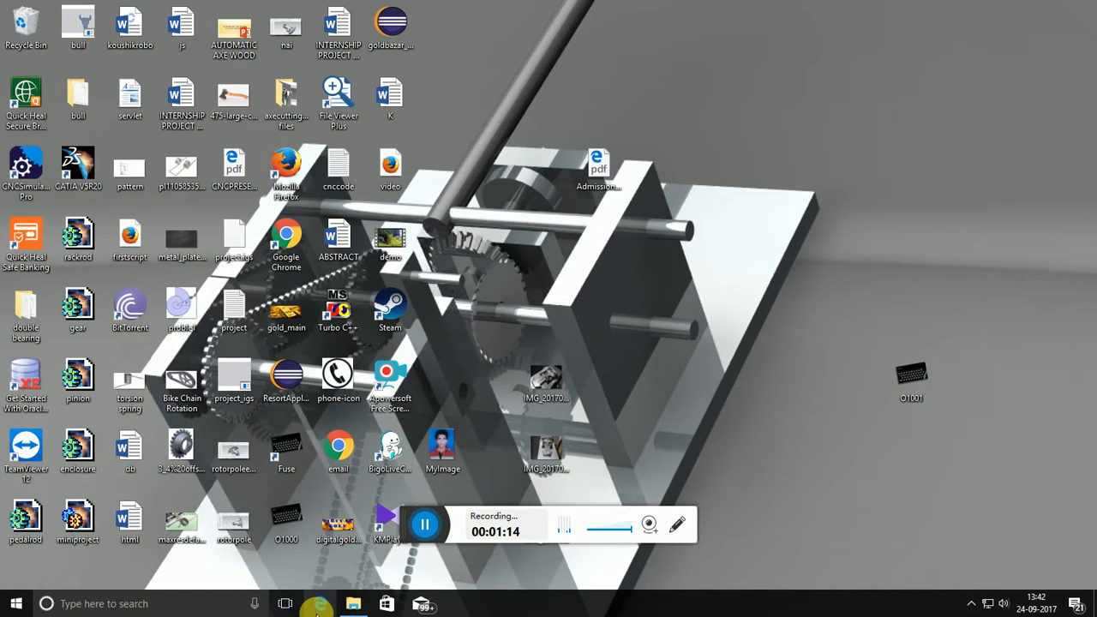
pyautogui.moveTo(317, 603)
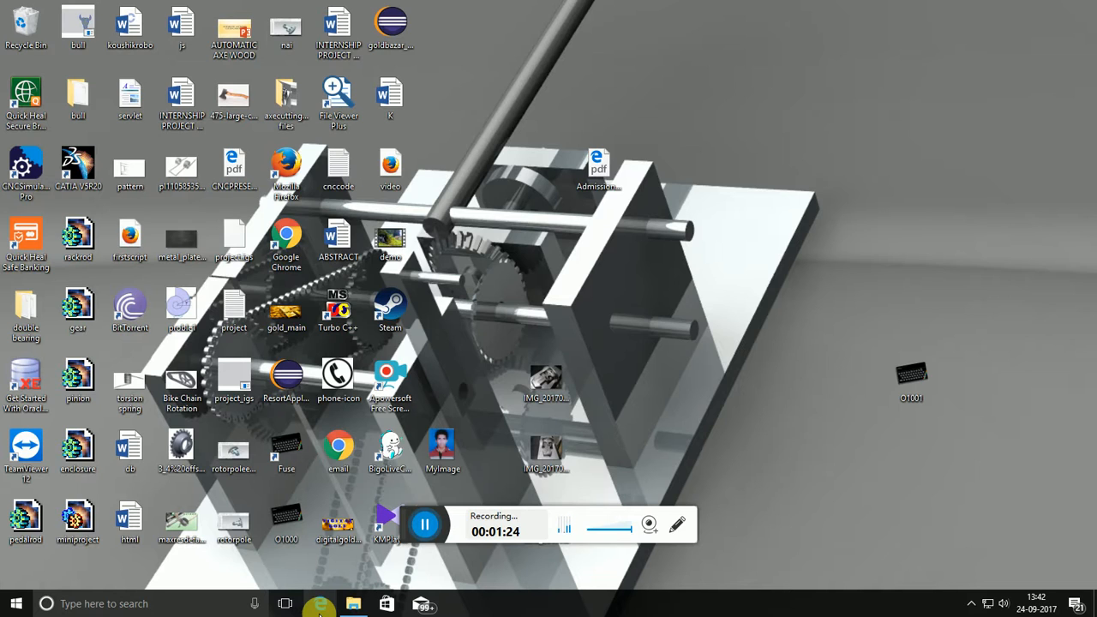
pyautogui.click(318, 604)
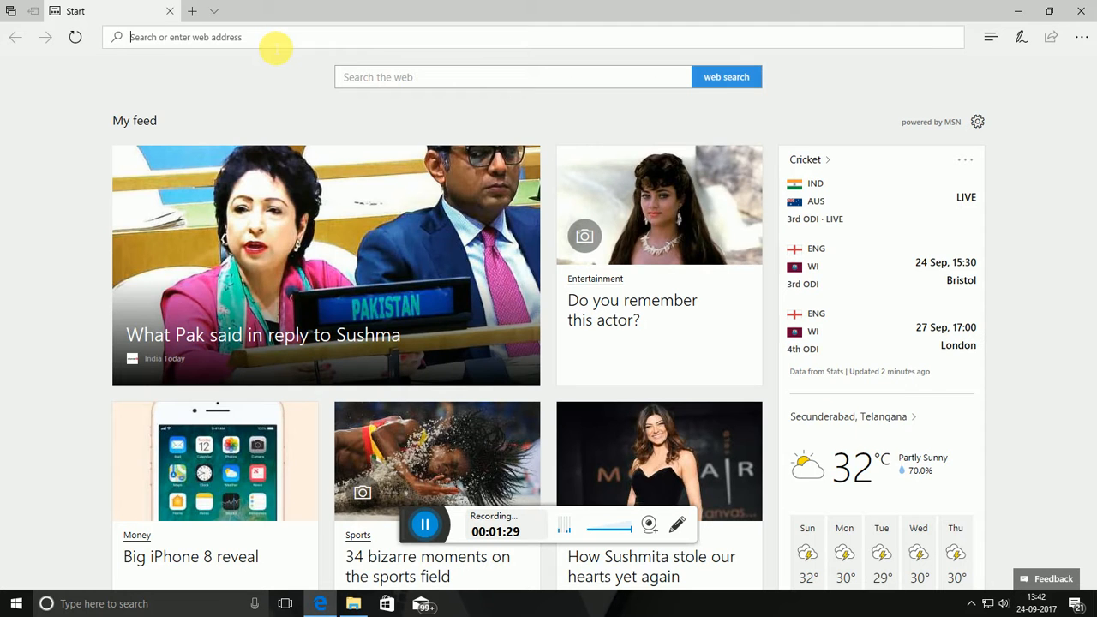
# Go to google.co.in and search for 'turbo c++' to show the results.
pyautogui.write('goo')
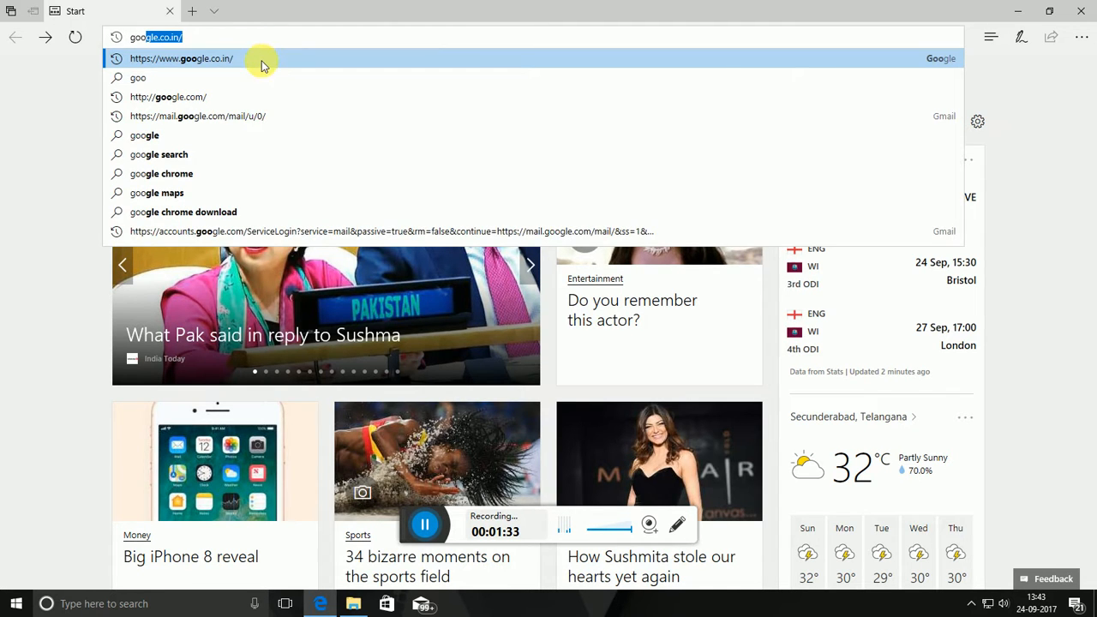
pyautogui.click(182, 59)
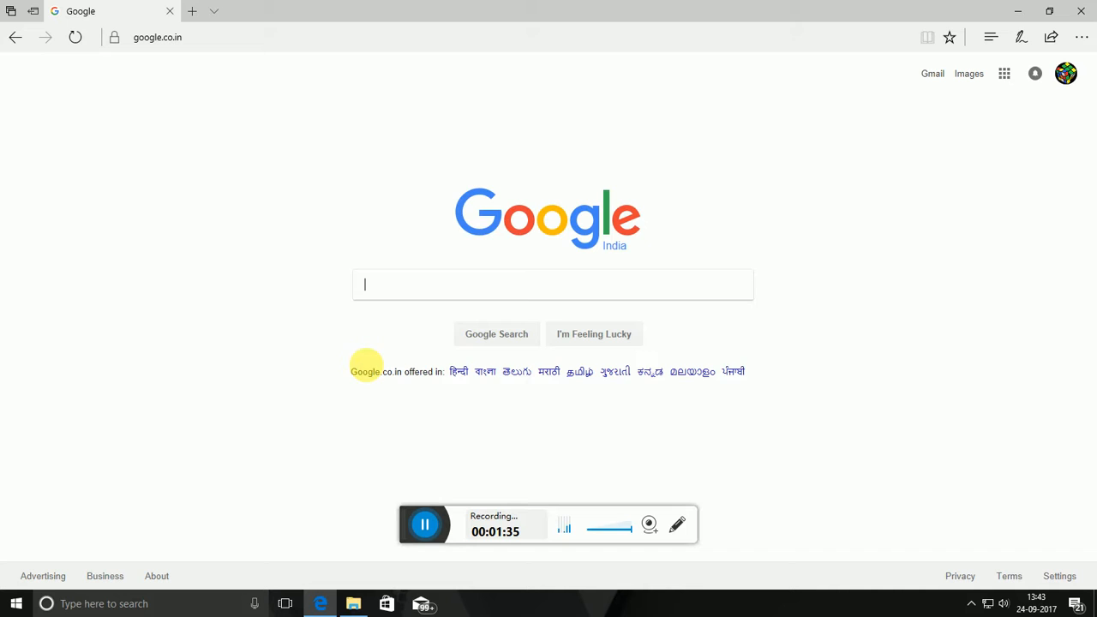
pyautogui.click(552, 284)
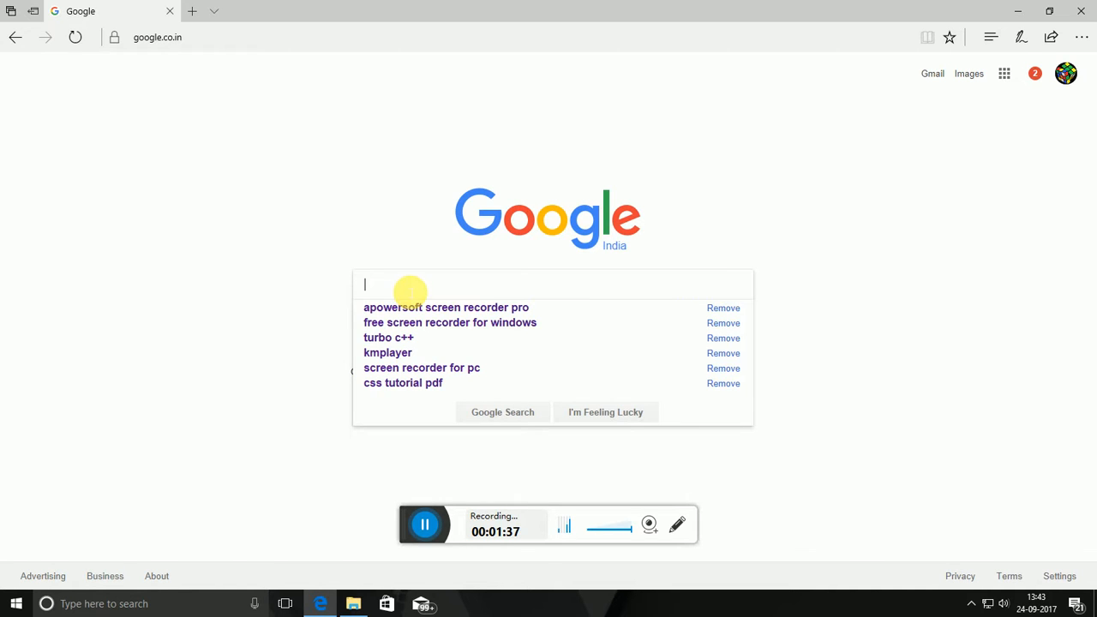
pyautogui.write('tu')
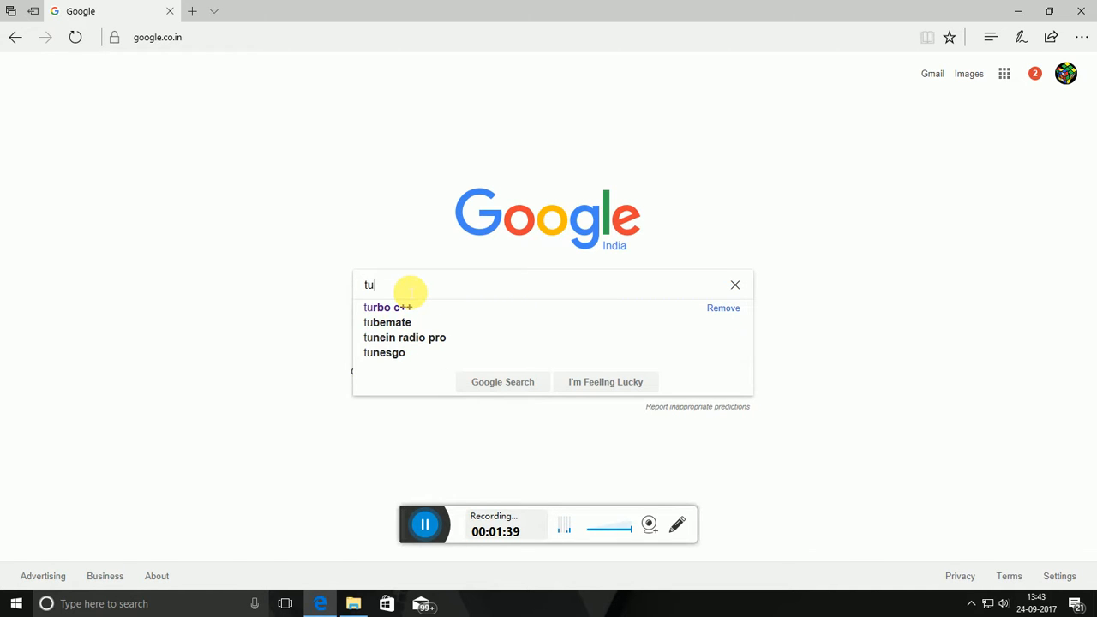
pyautogui.write('rb')
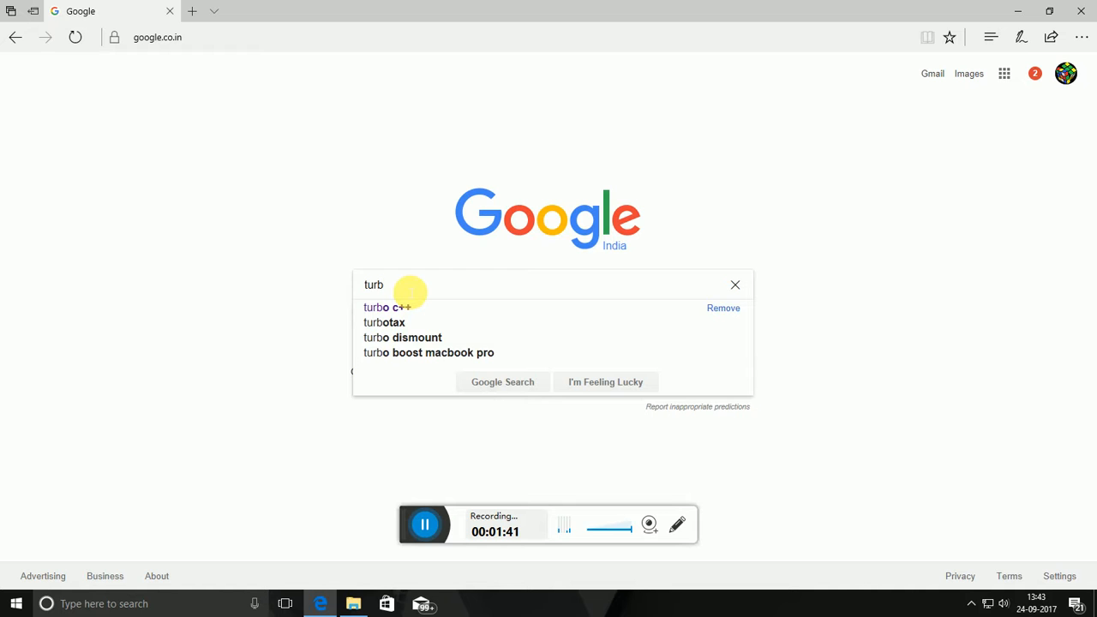
pyautogui.click(387, 307)
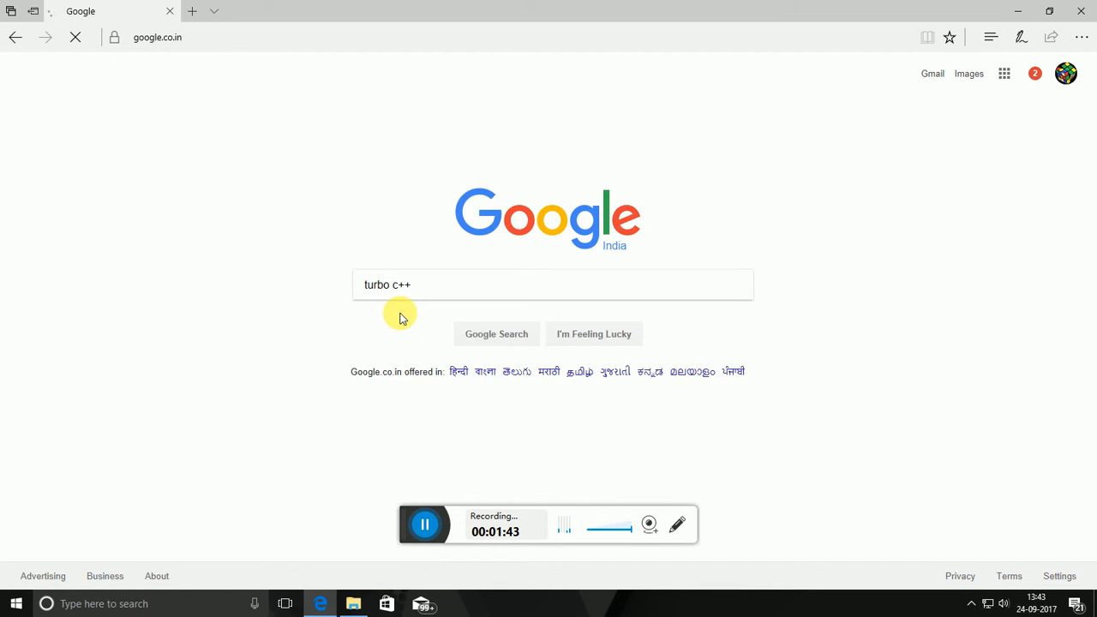
pyautogui.click(497, 333)
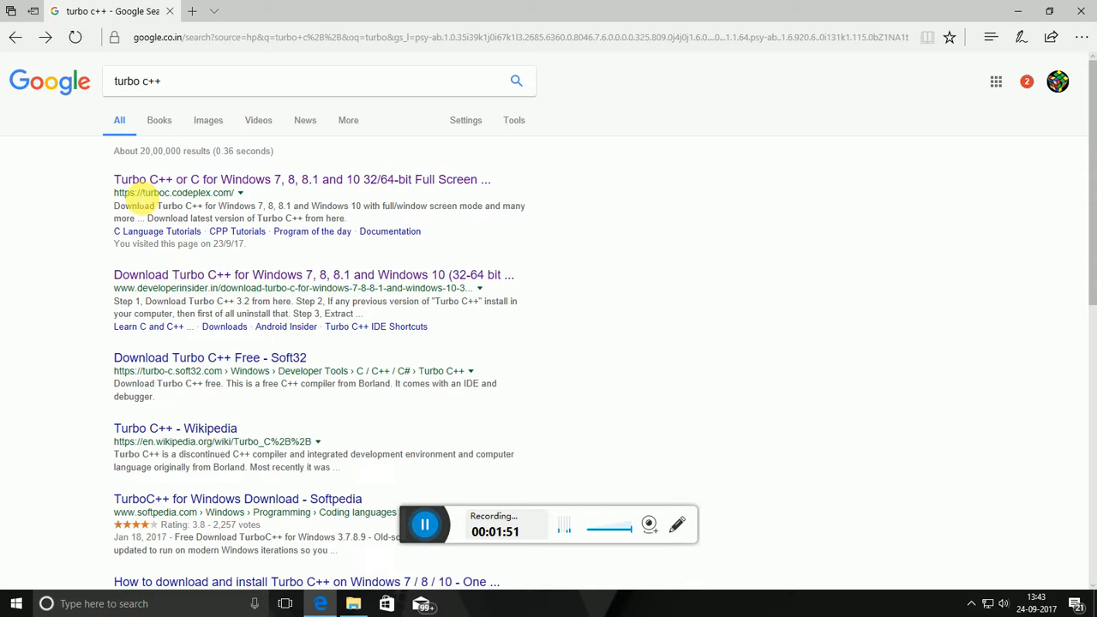
# Follow the CodePlex result and start the Turbo C++ 3.2 zip download.
pyautogui.click(271, 180)
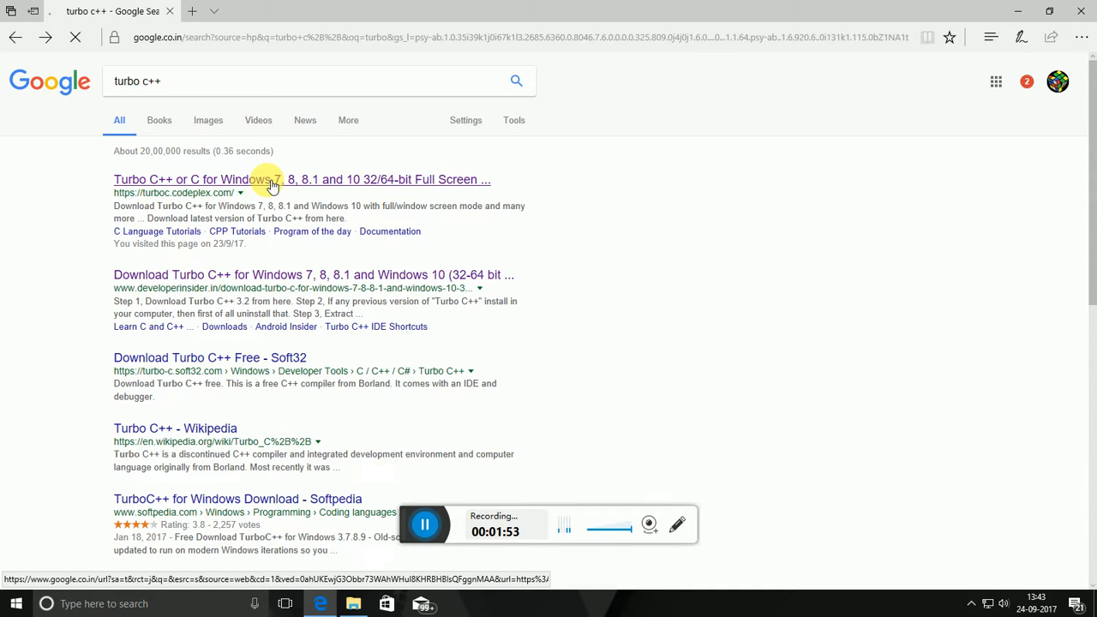
pyautogui.click(271, 180)
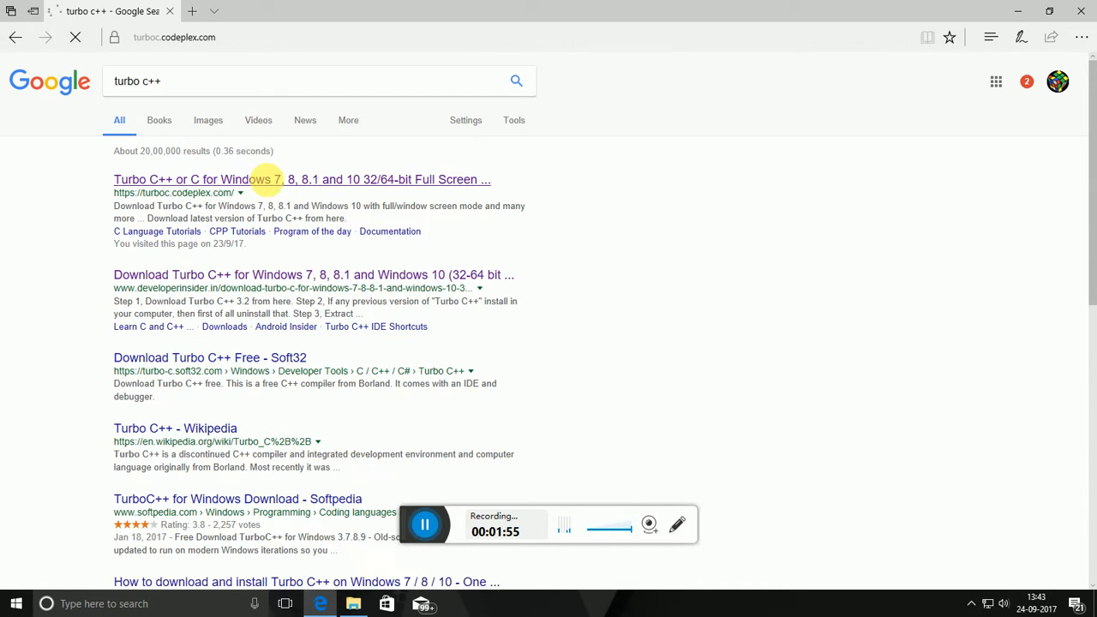
pyautogui.click(302, 180)
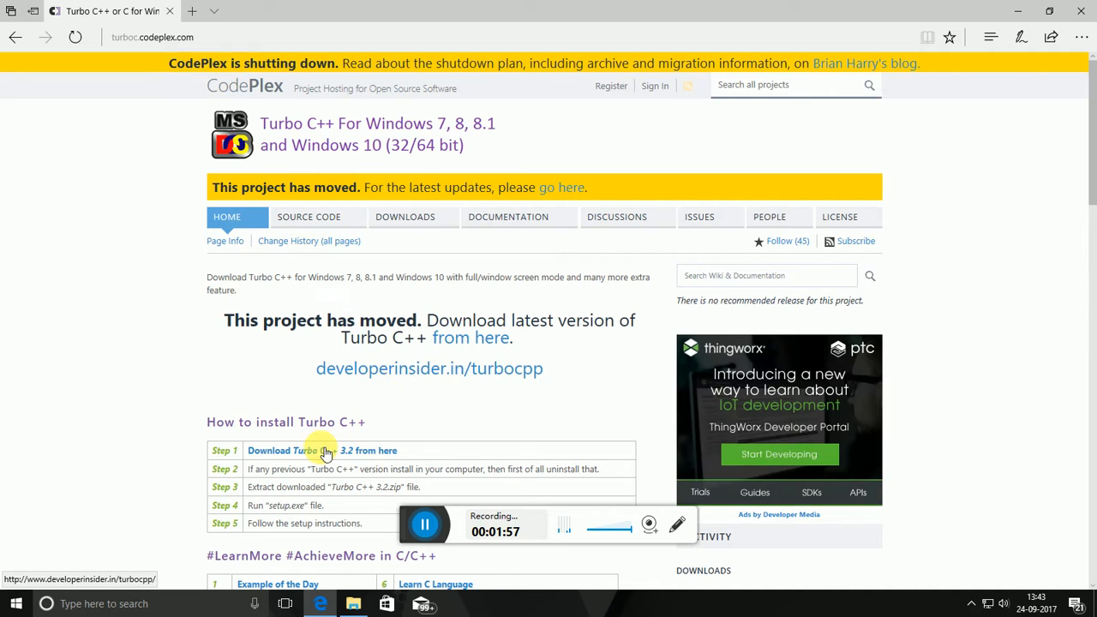
pyautogui.moveTo(305, 456)
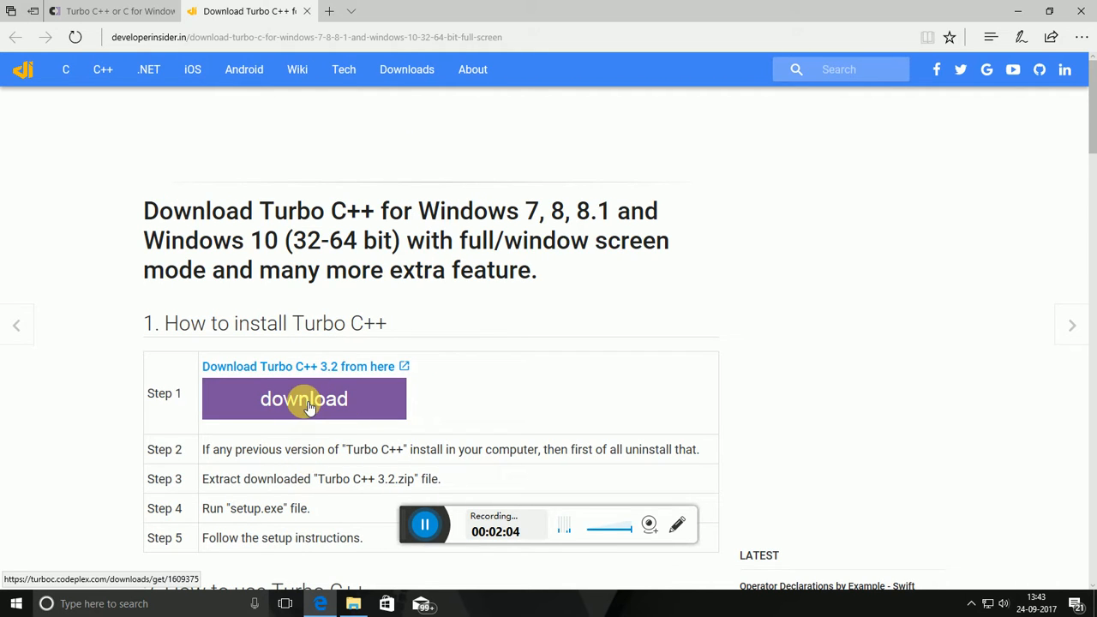
pyautogui.click(303, 398)
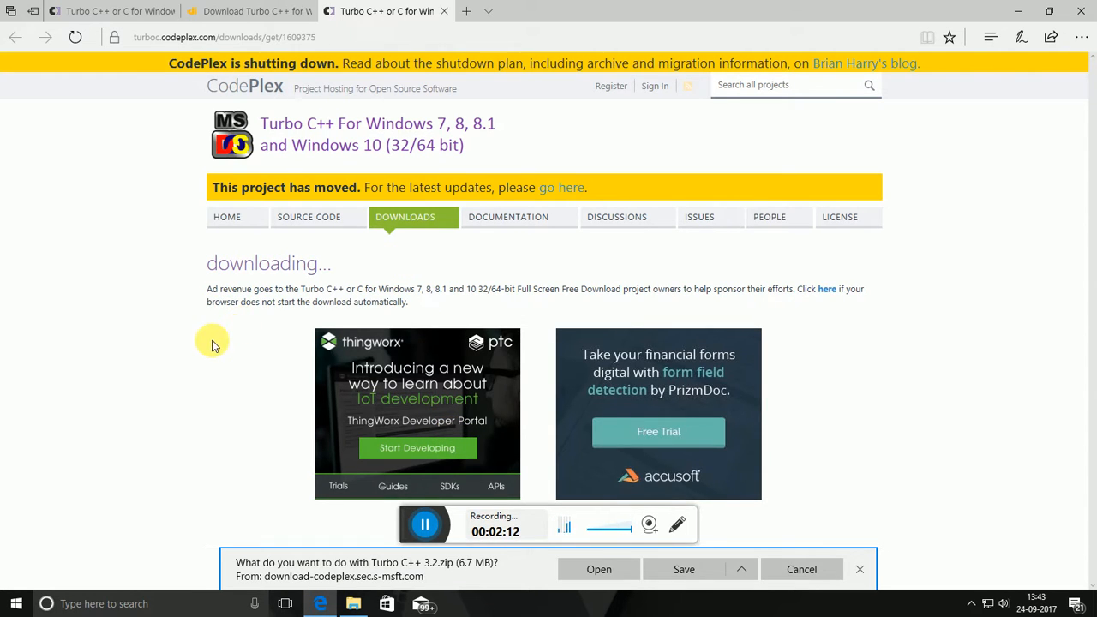
pyautogui.moveTo(645, 570)
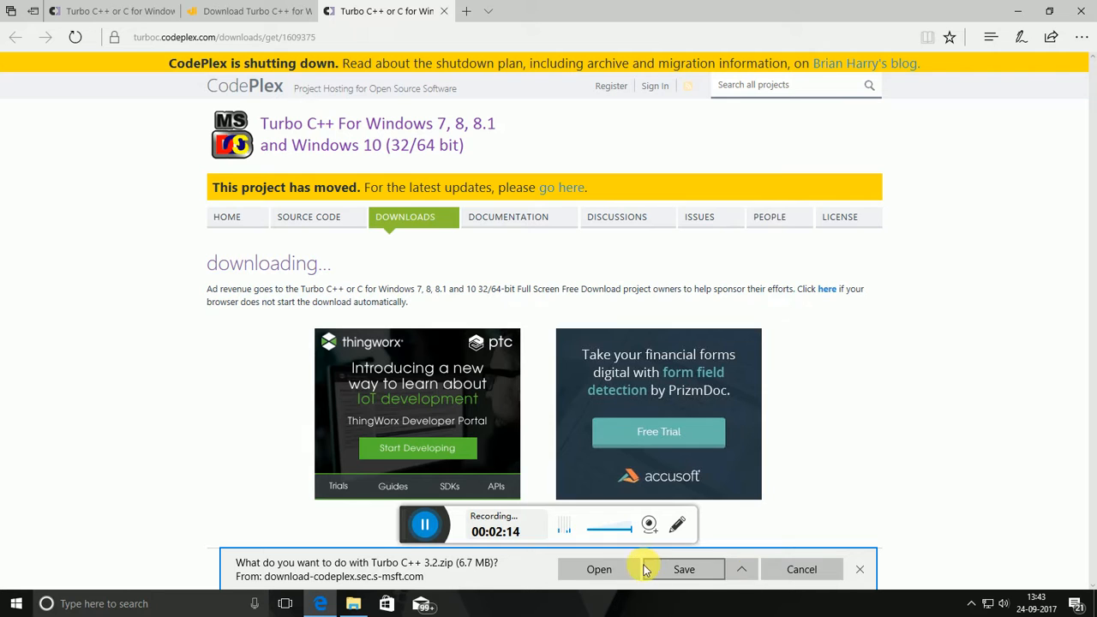
pyautogui.moveTo(802, 569)
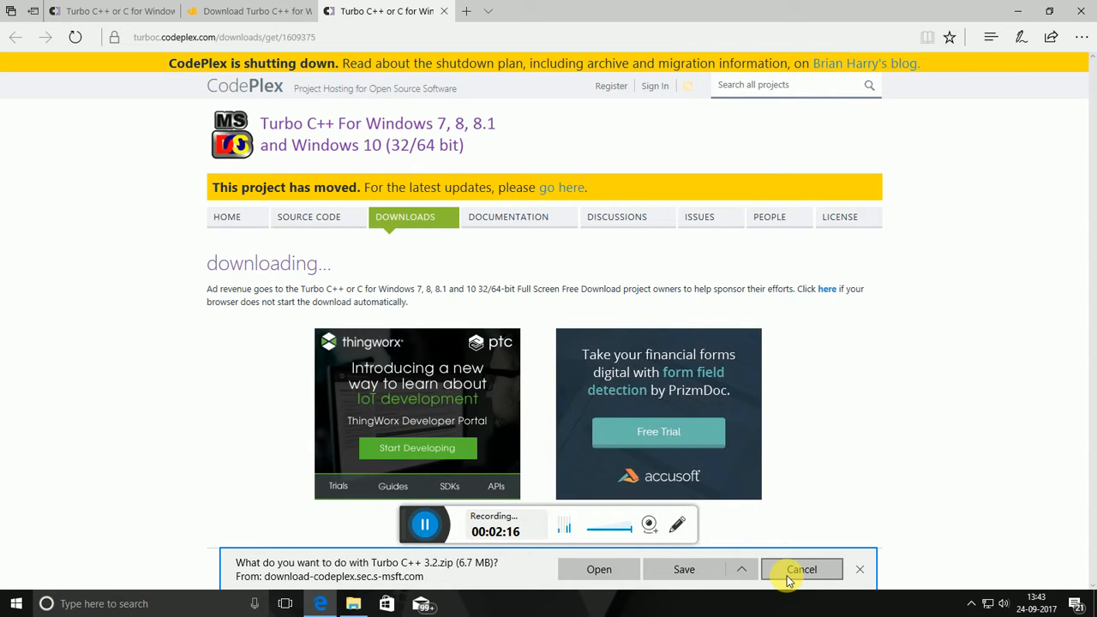
# Cancel saving the Turbo C++ 3.2 zip and minimise Edge to show the desktop.
pyautogui.click(800, 570)
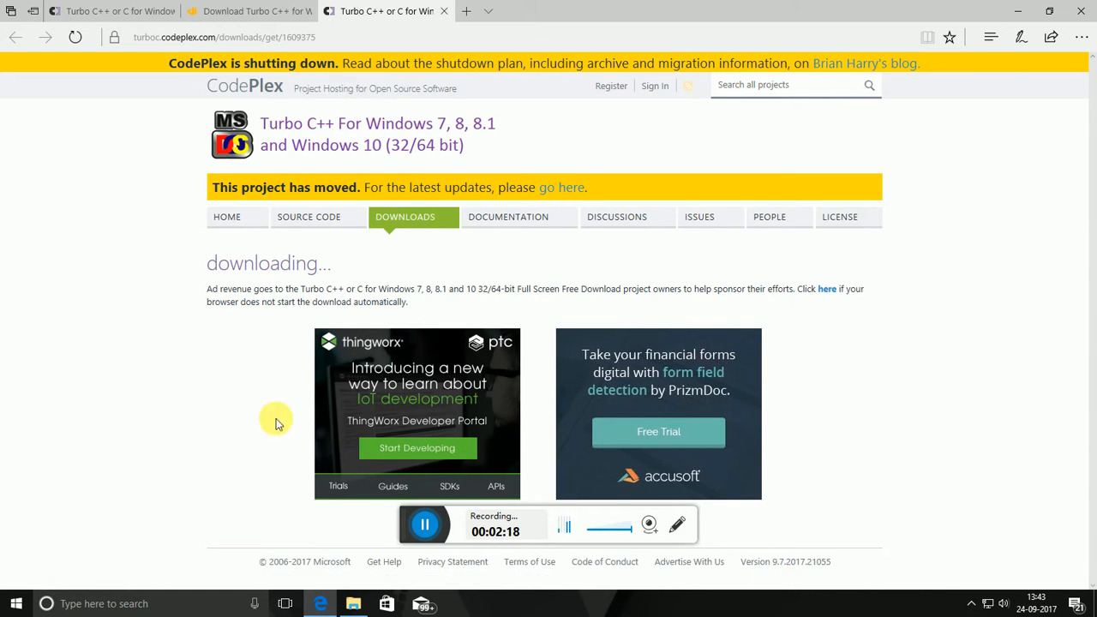
pyautogui.click(1019, 10)
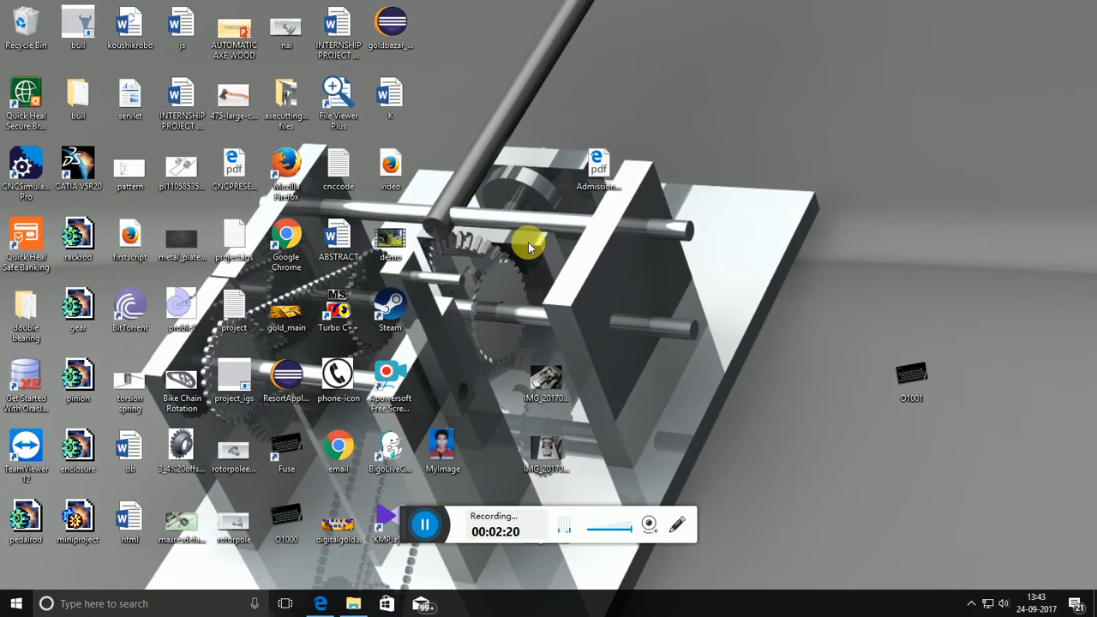
pyautogui.moveTo(408, 374)
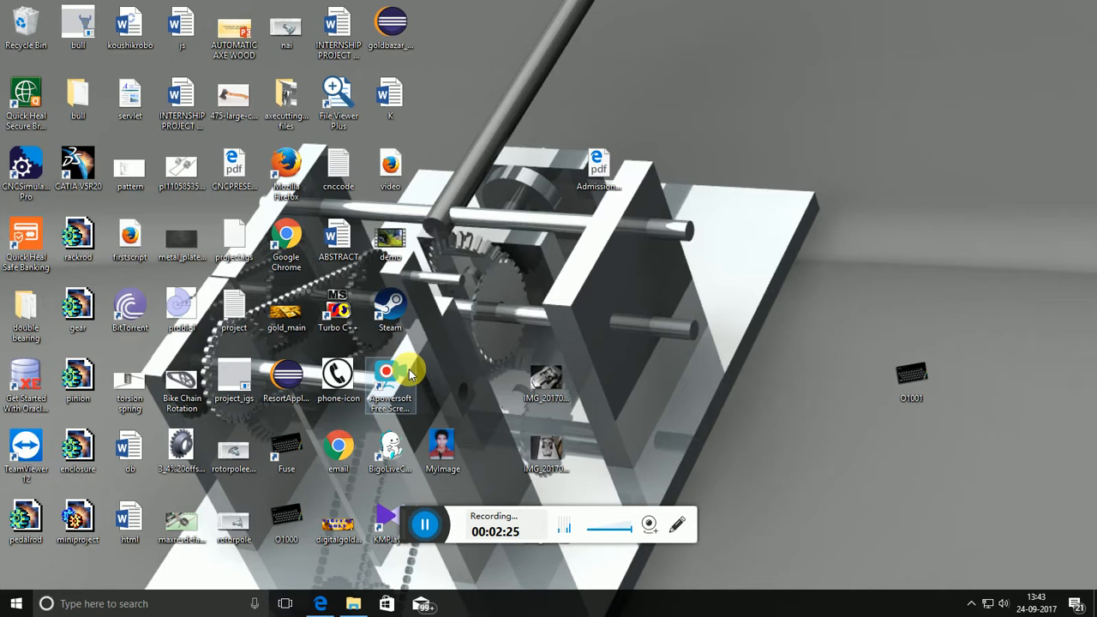
pyautogui.moveTo(403, 339)
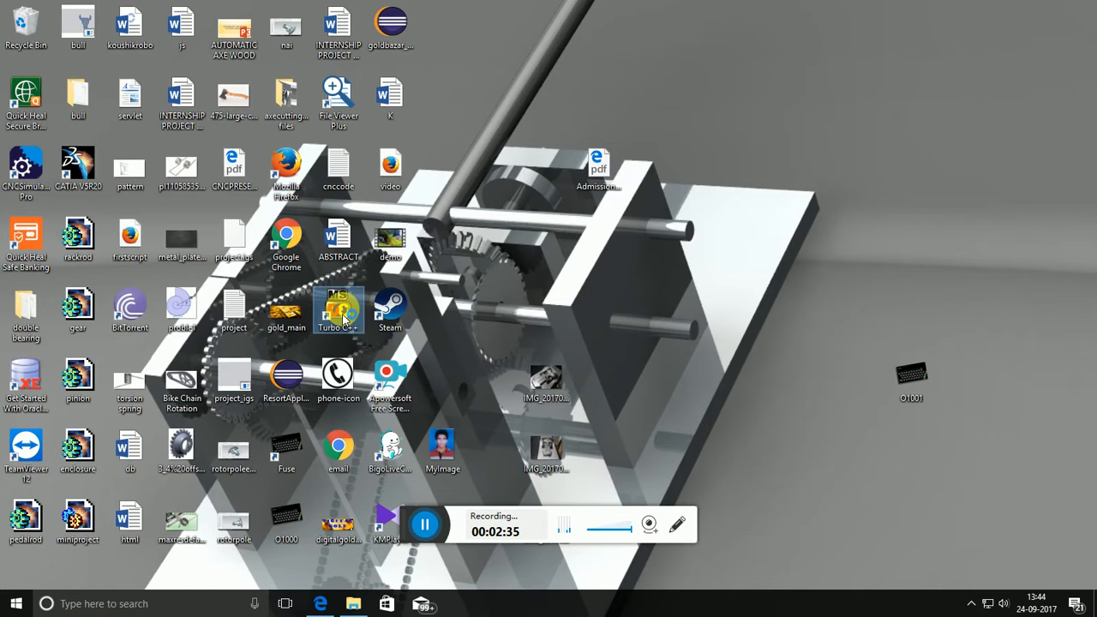
# Launch Turbo C++ from its desktop shortcut.
pyautogui.doubleClick(338, 309)
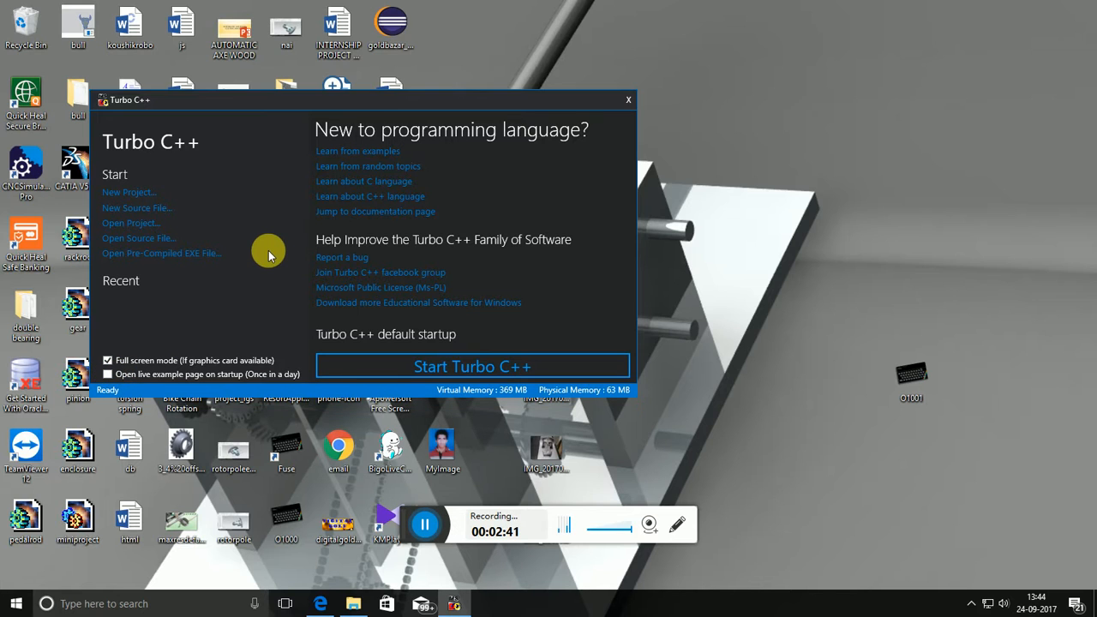
pyautogui.moveTo(123, 192)
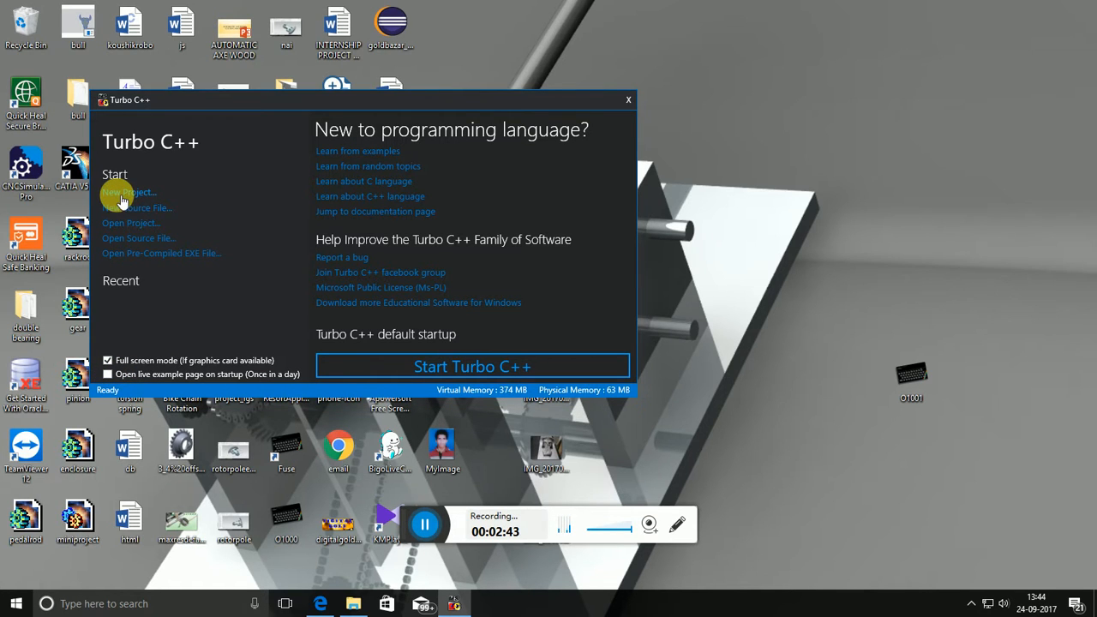
pyautogui.moveTo(473, 367)
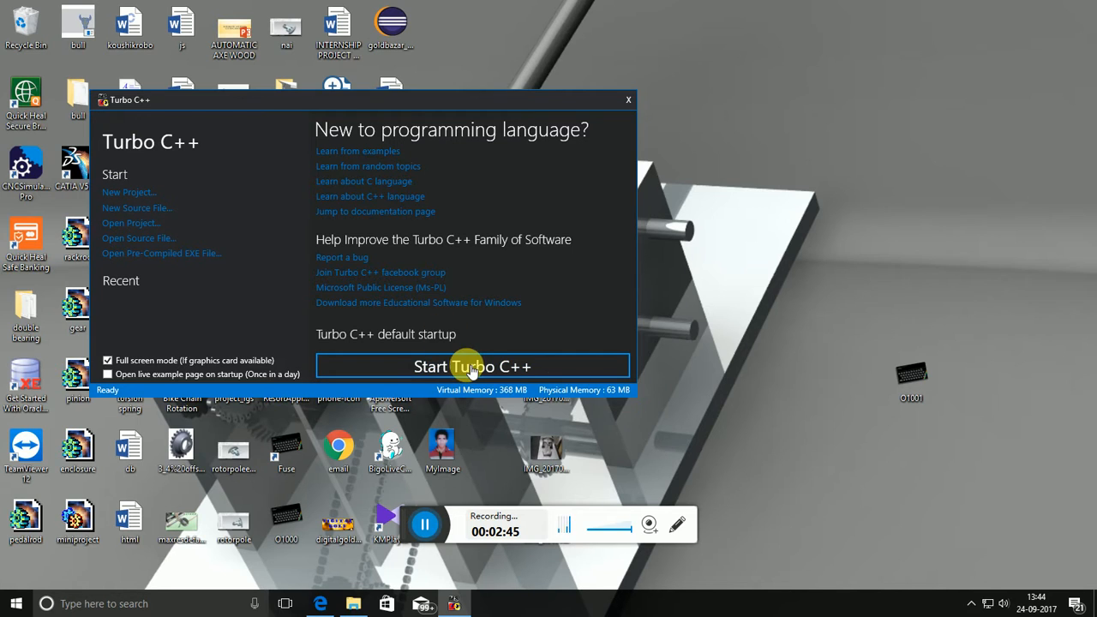
pyautogui.moveTo(214, 265)
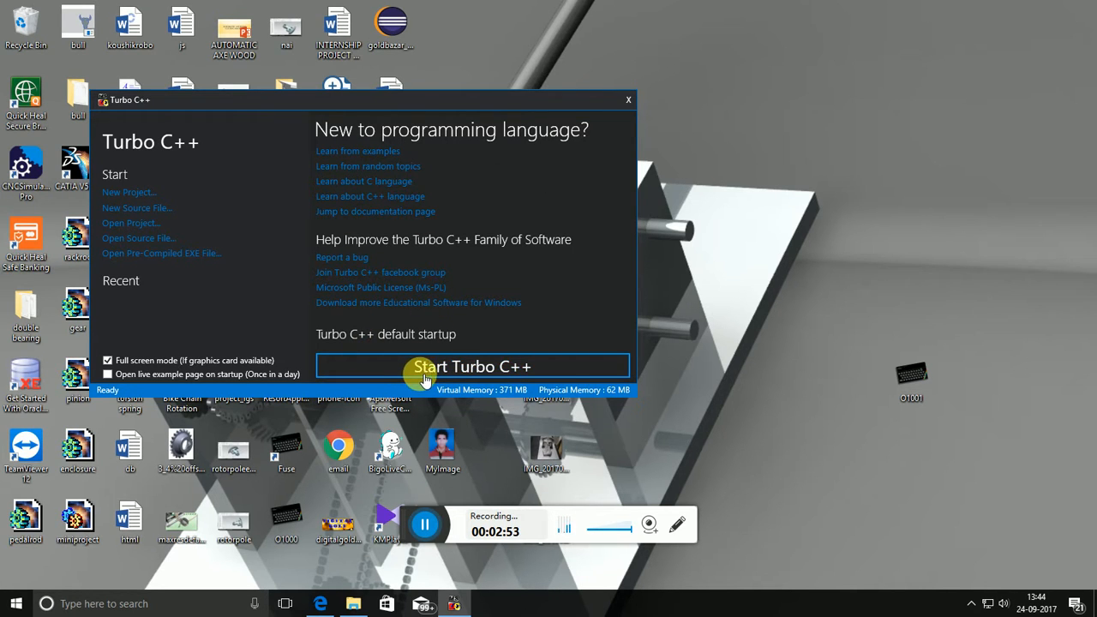
# Start the Turbo C++ IDE from the launcher window.
pyautogui.click(471, 367)
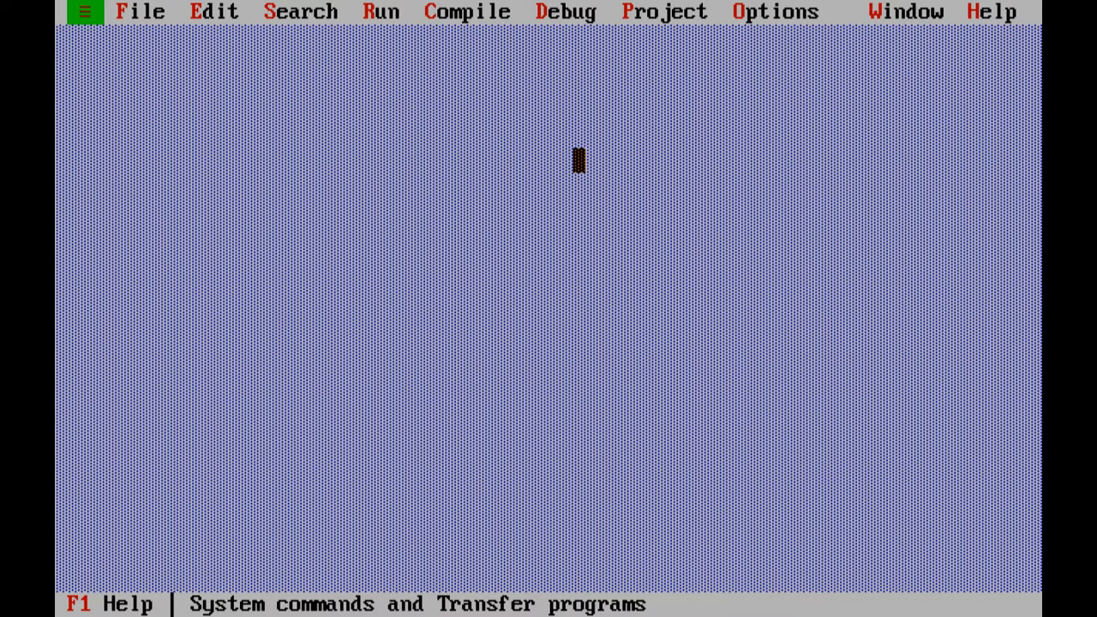
# Browse the File, Edit, Run, Debug, Project and Options menus, ending back on File.
pyautogui.click(141, 11)
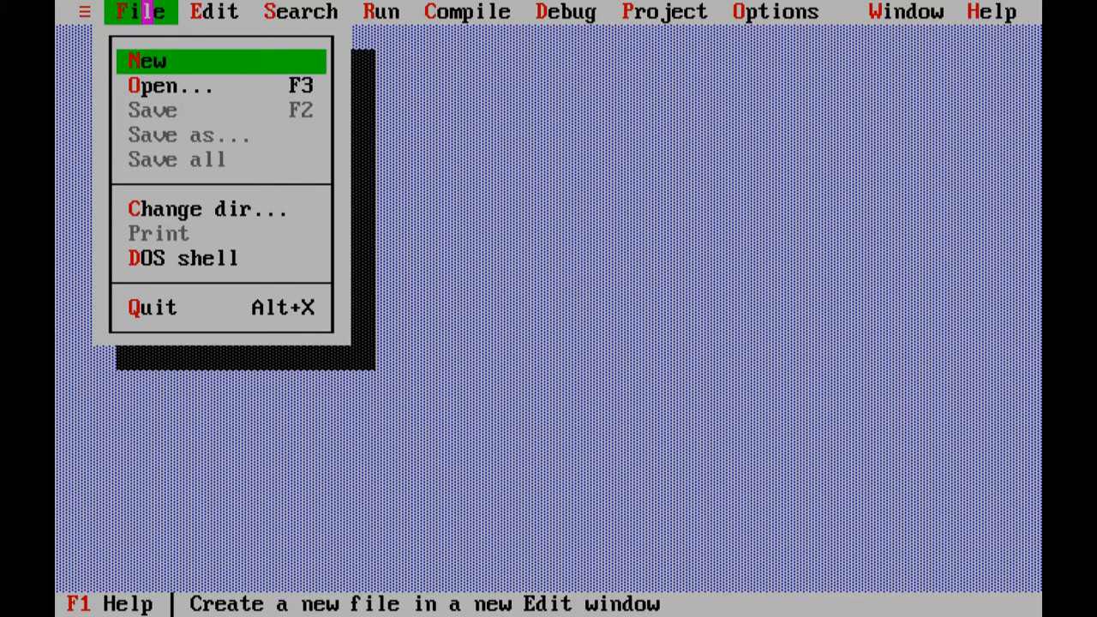
pyautogui.click(214, 11)
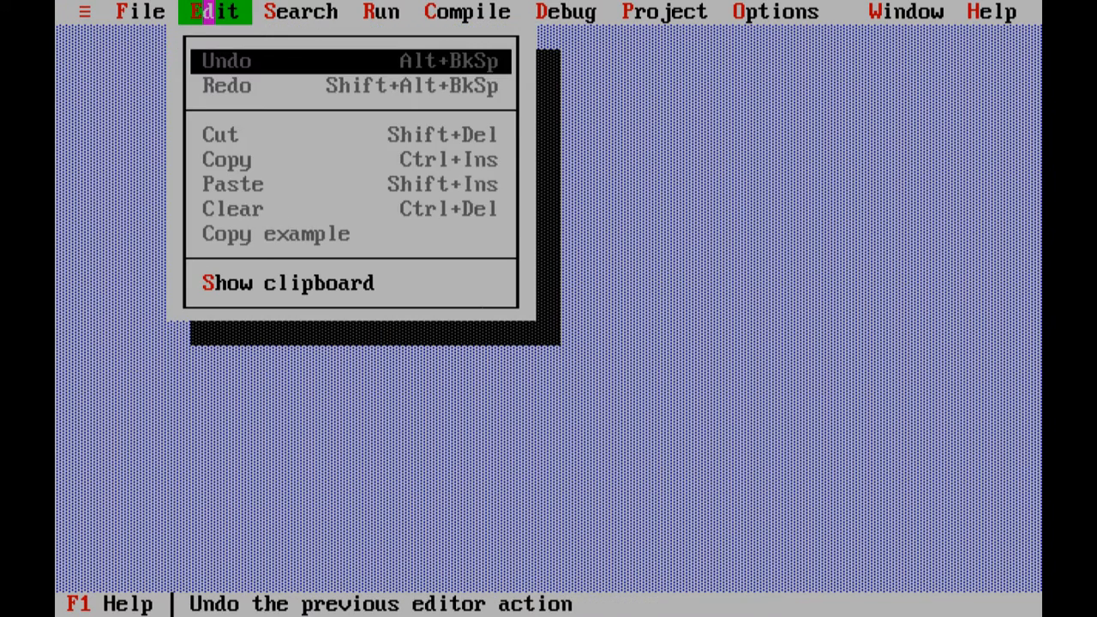
pyautogui.click(380, 10)
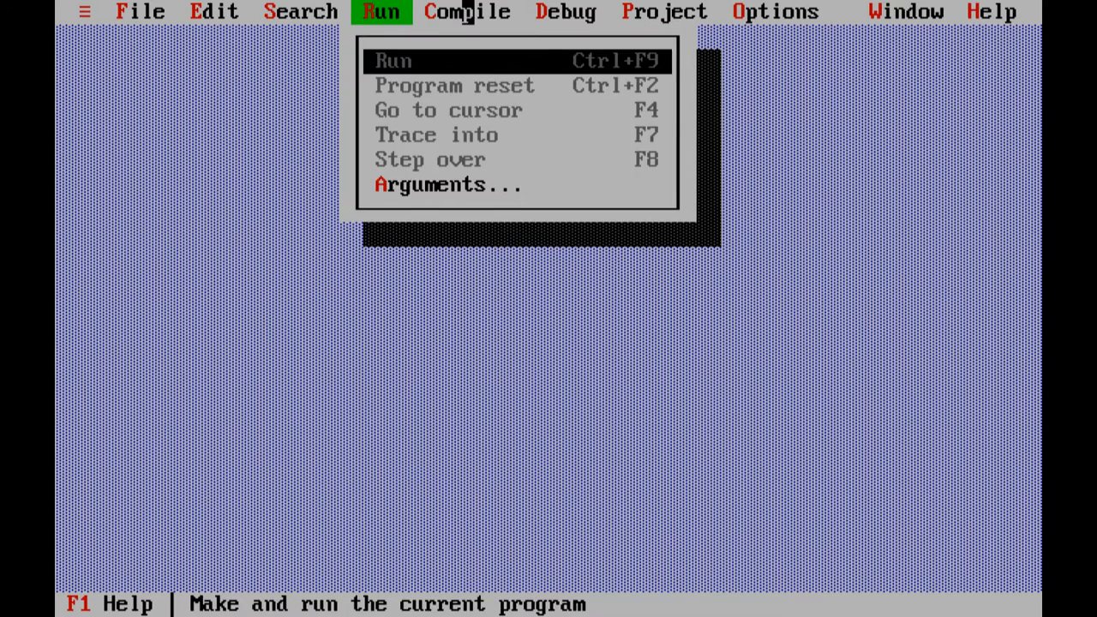
pyautogui.click(566, 11)
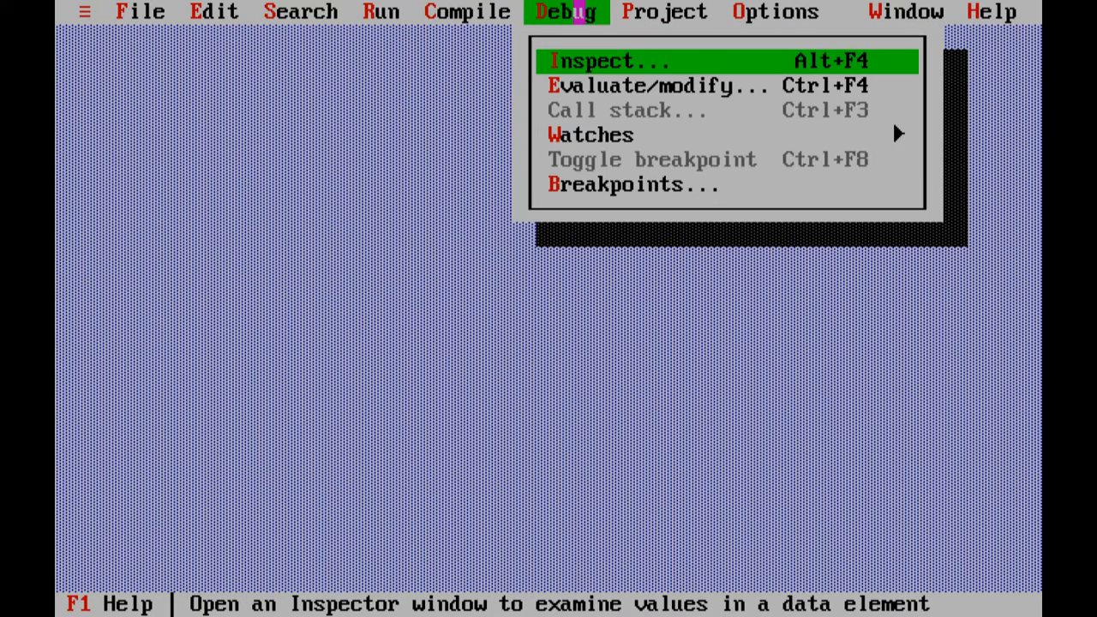
pyautogui.click(663, 10)
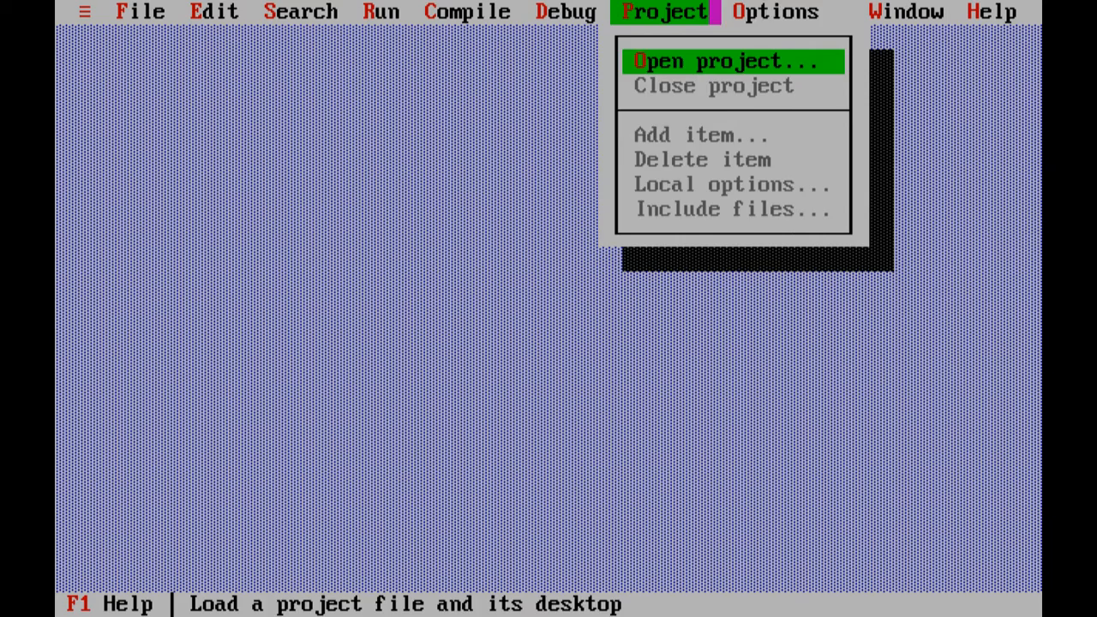
pyautogui.click(775, 10)
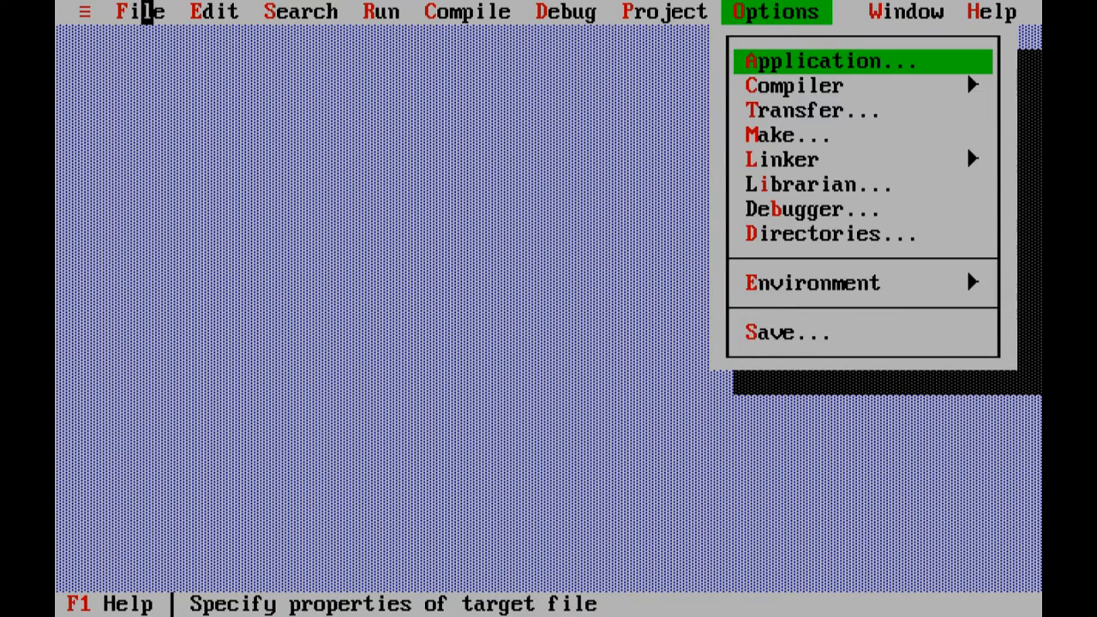
pyautogui.click(141, 10)
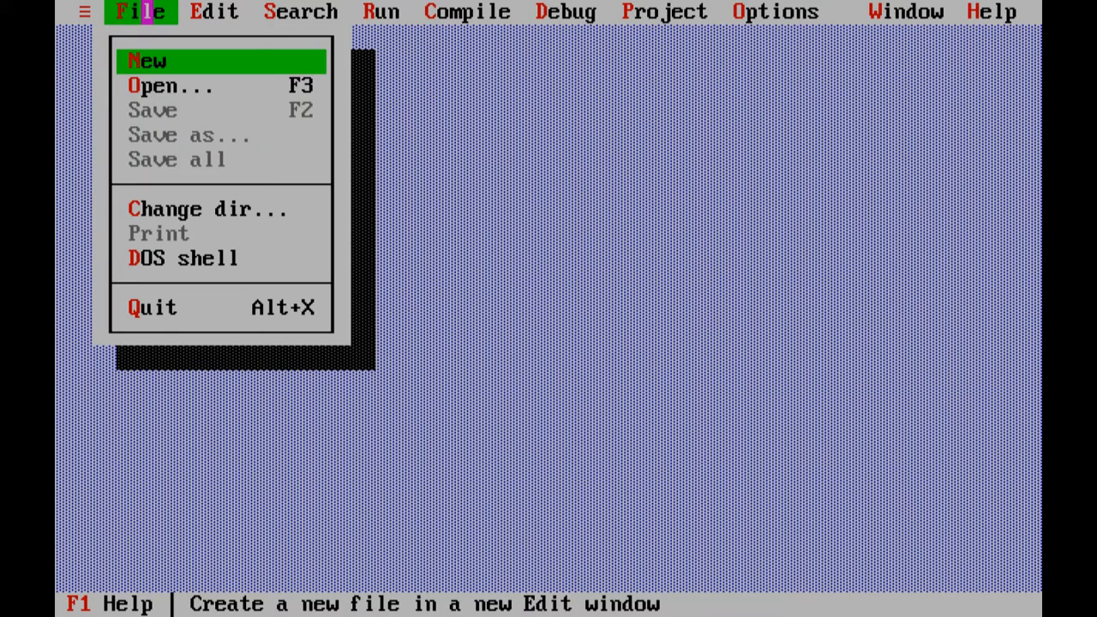
pyautogui.moveTo(146, 86)
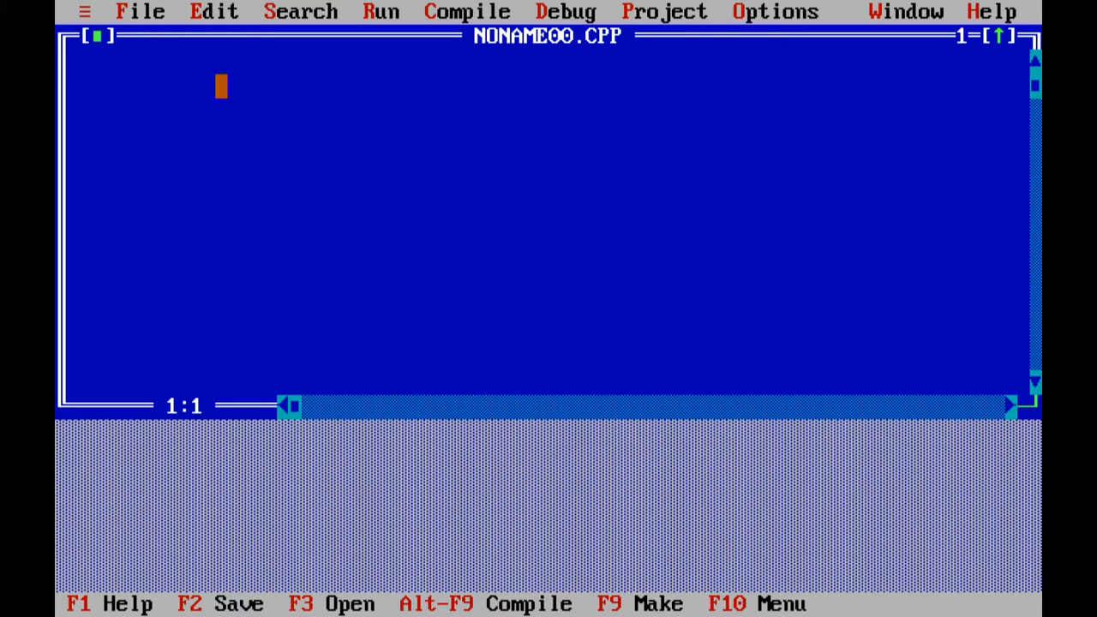
# Type '//' into the blank NONAME00.CPP editor window.
pyautogui.write('//')
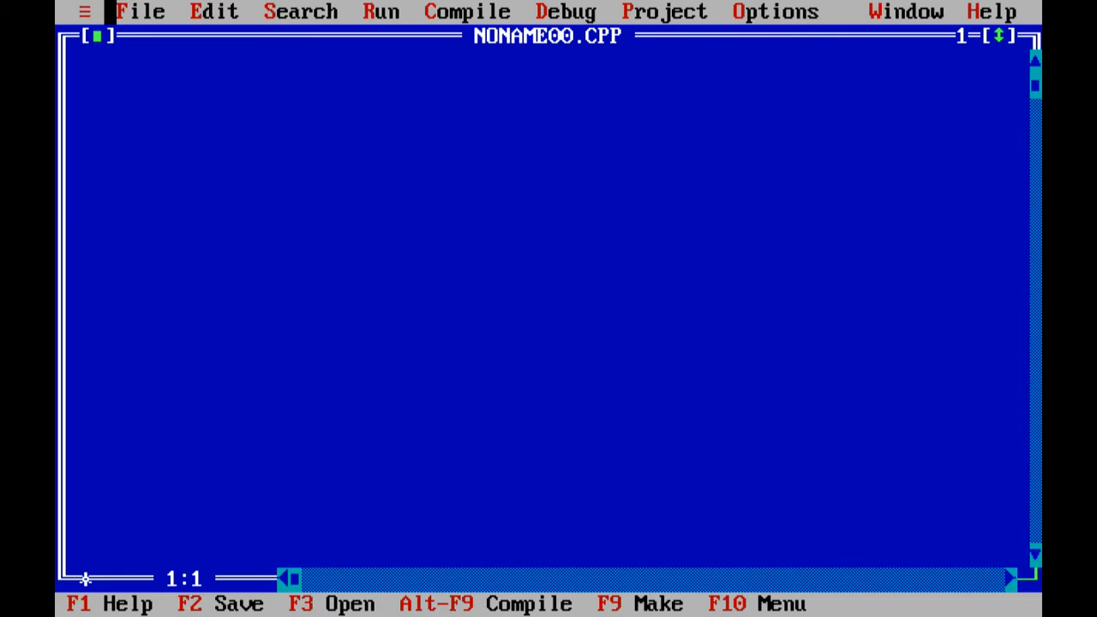
# Quit via File > Quit, answering No to saving NONAME00.CPP.
pyautogui.click(86, 10)
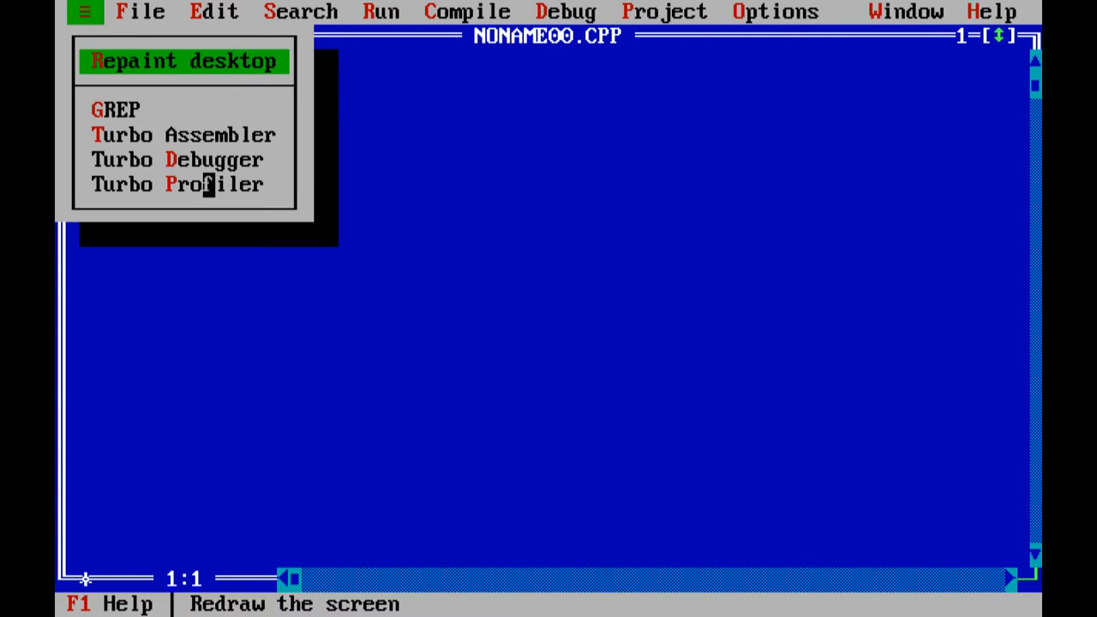
pyautogui.click(141, 10)
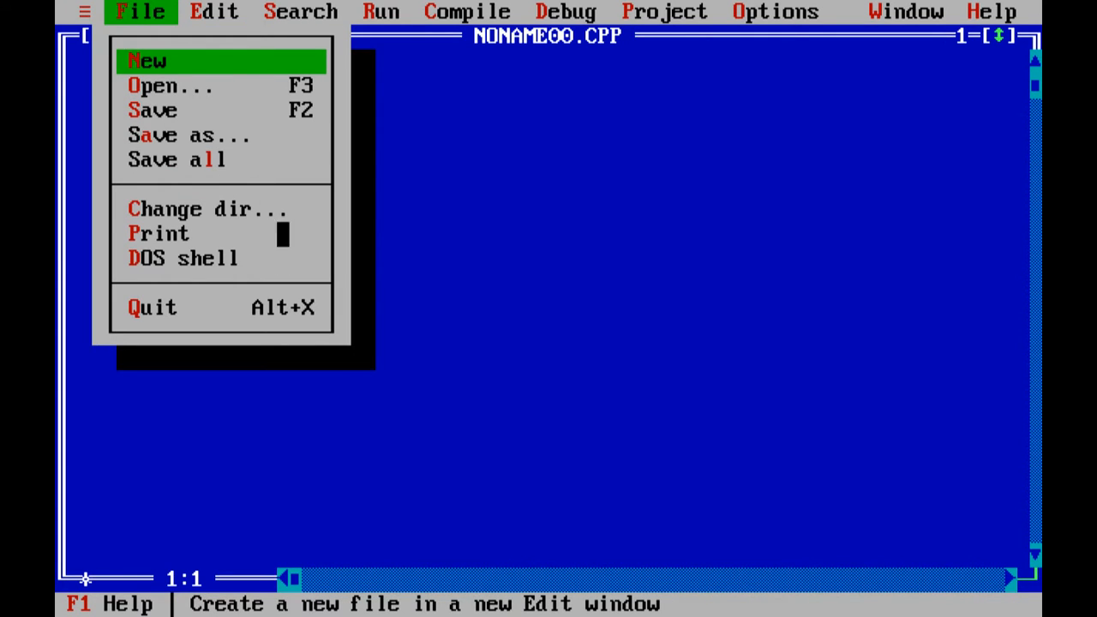
pyautogui.moveTo(197, 307)
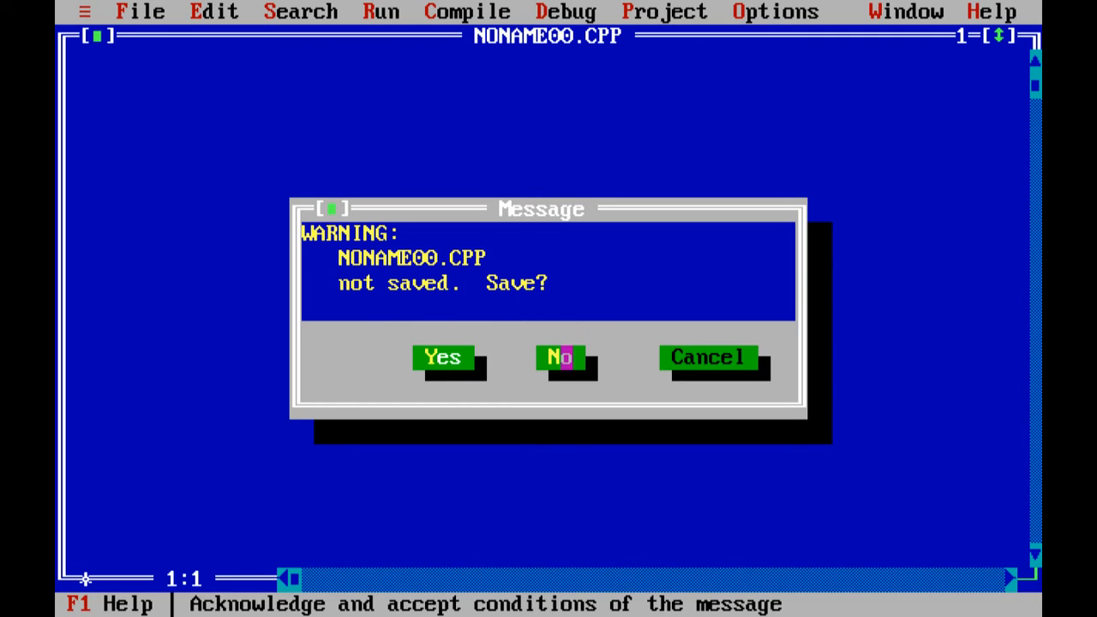
pyautogui.click(559, 359)
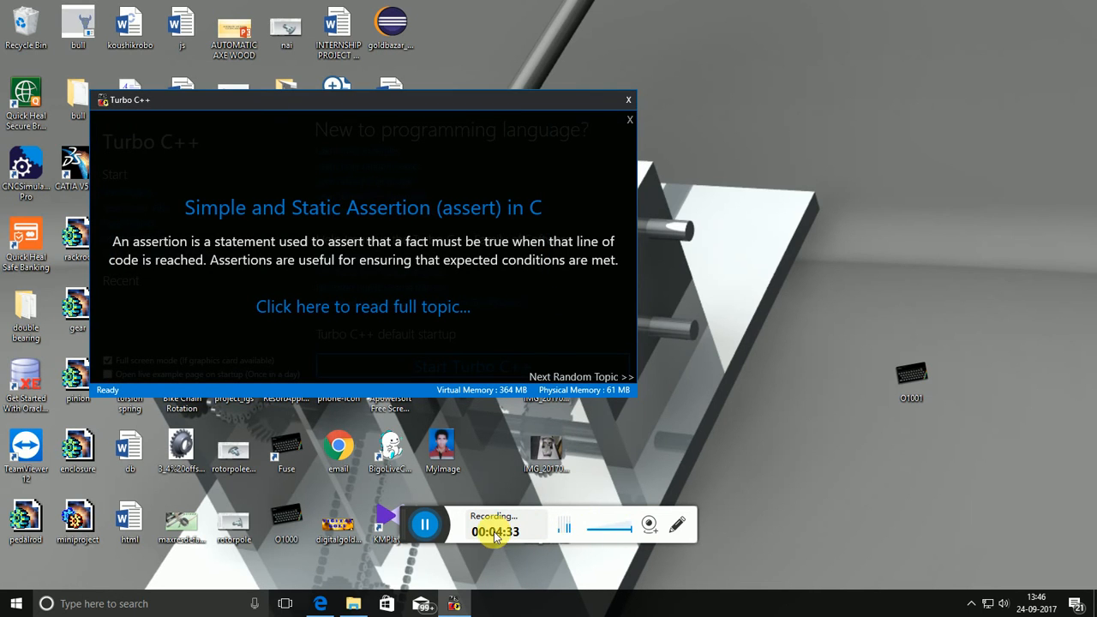
pyautogui.click(426, 525)
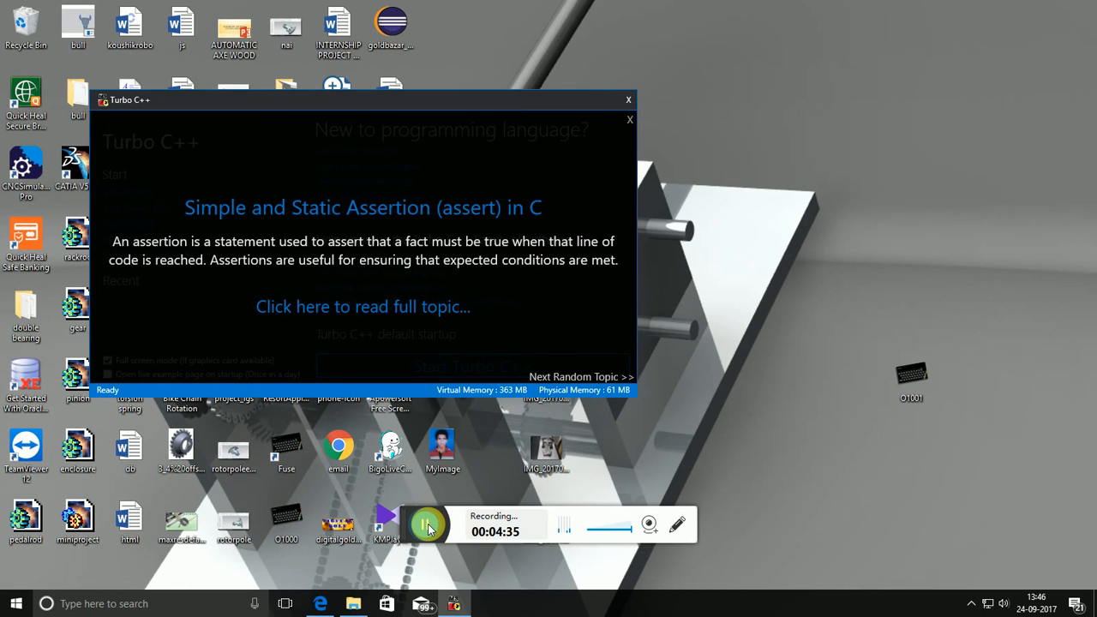